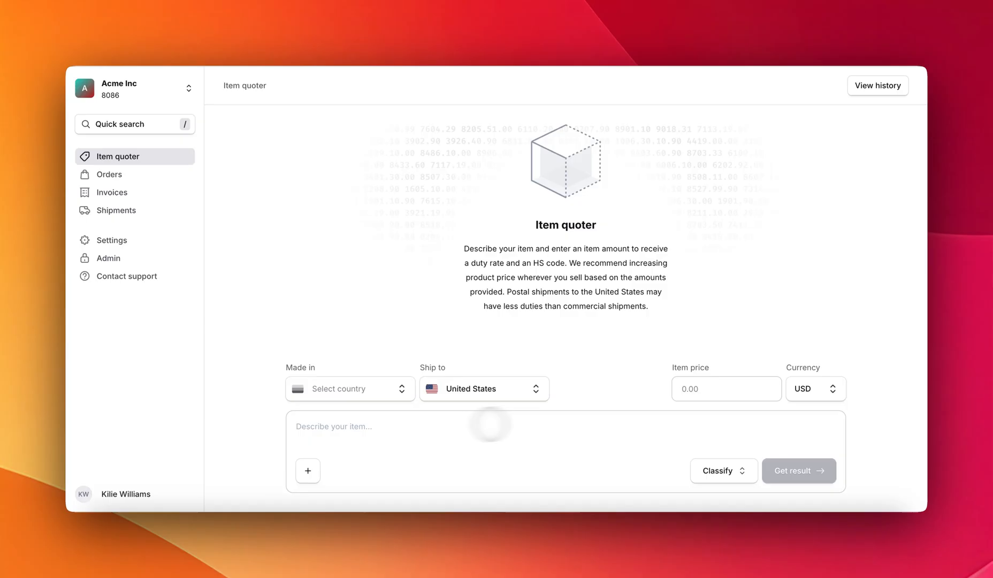
pyautogui.moveTo(442, 369)
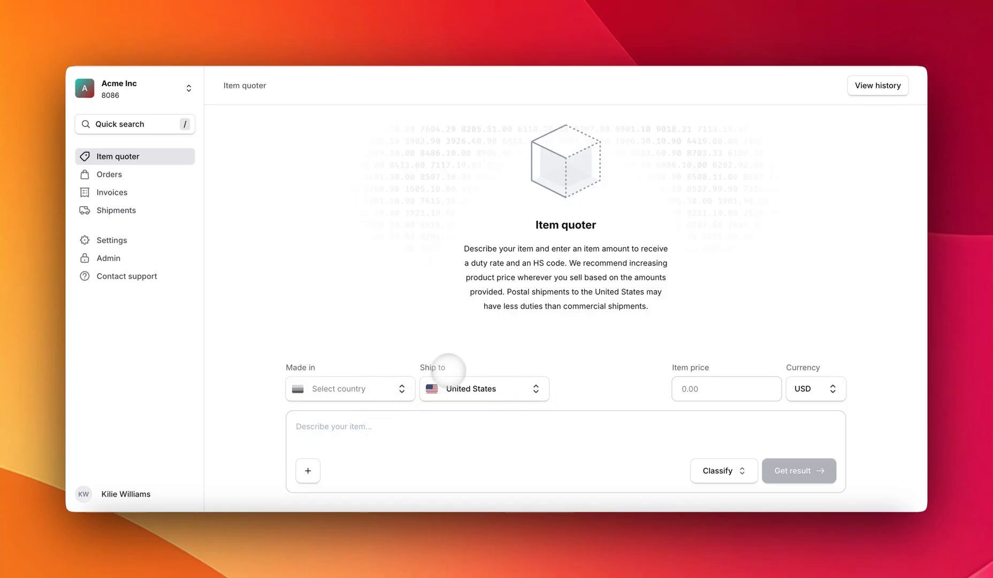
# Choose Canada as the Made in country from the origin list.
pyautogui.click(349, 388)
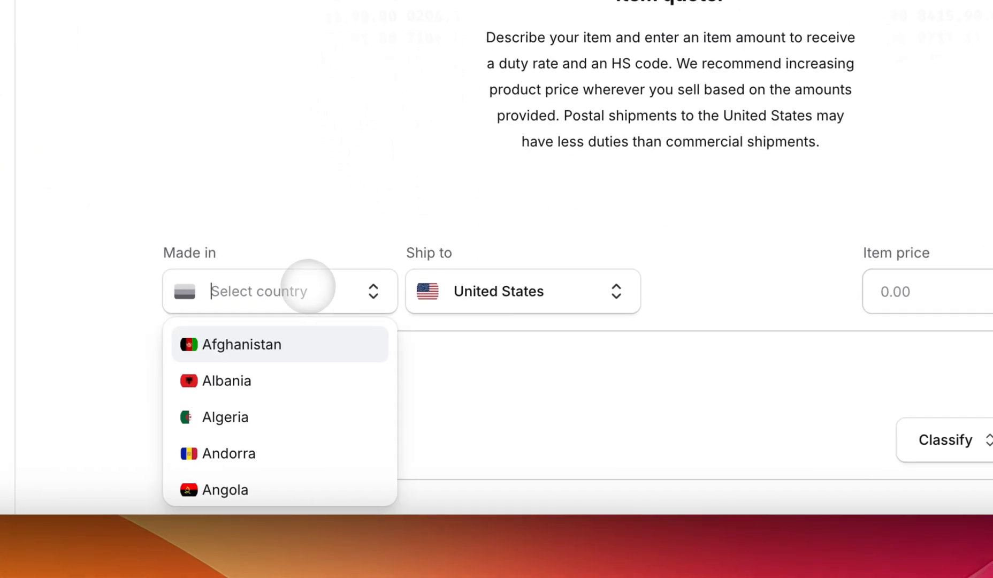
pyautogui.write('canada')
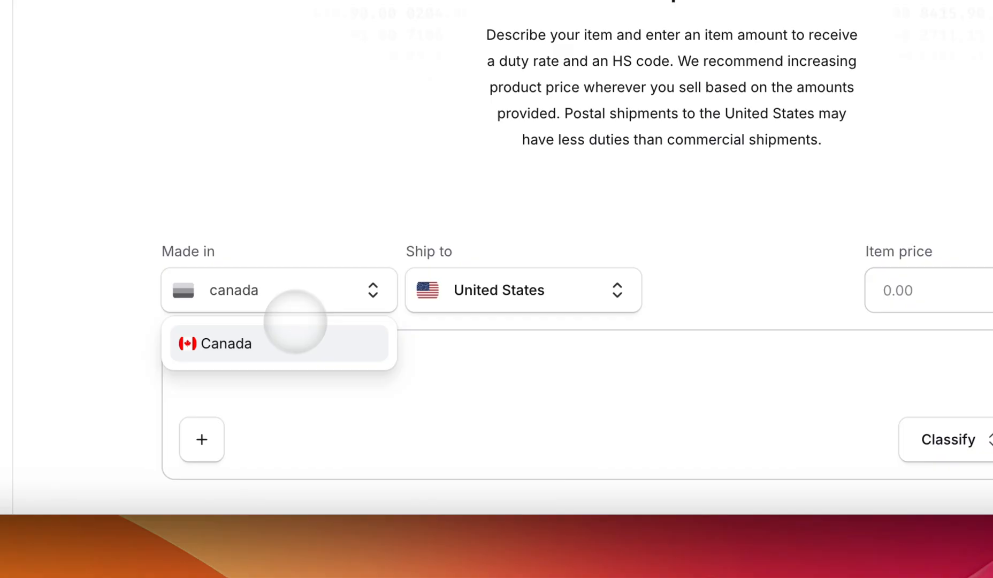
pyautogui.click(225, 343)
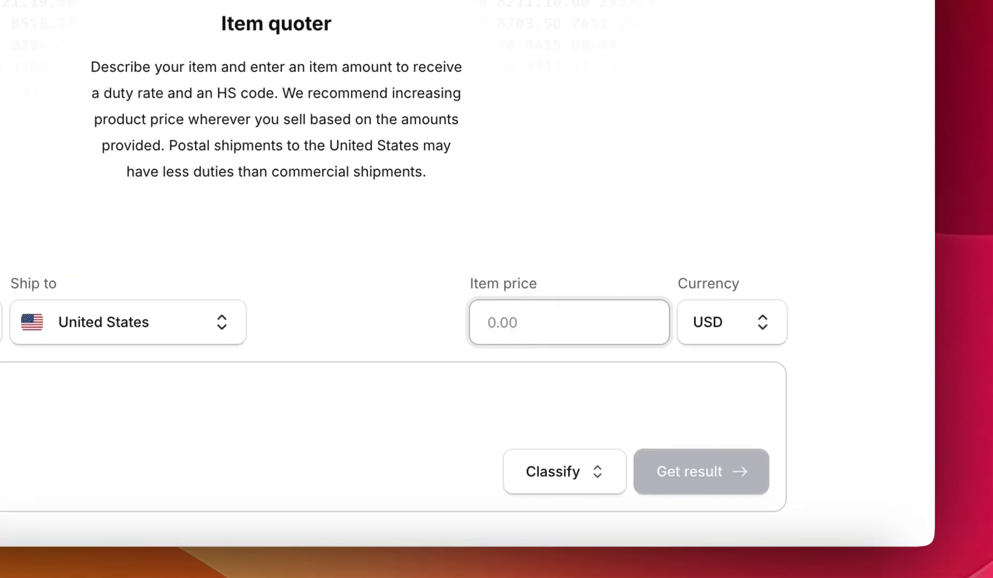
# Enter an item price of 50 and the description 'womens cotton dress'.
pyautogui.write('50.00')
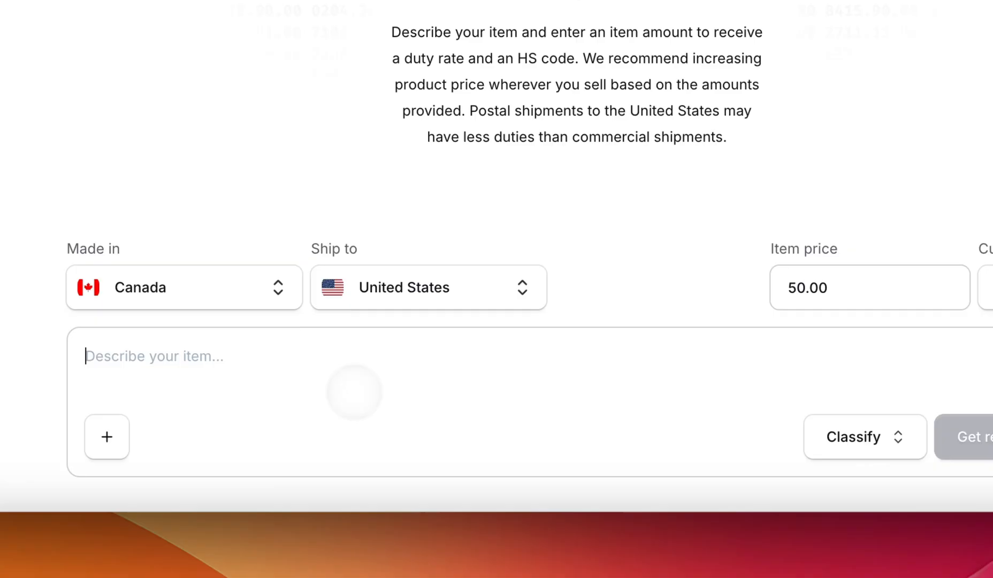
pyautogui.write('womens cotton dress')
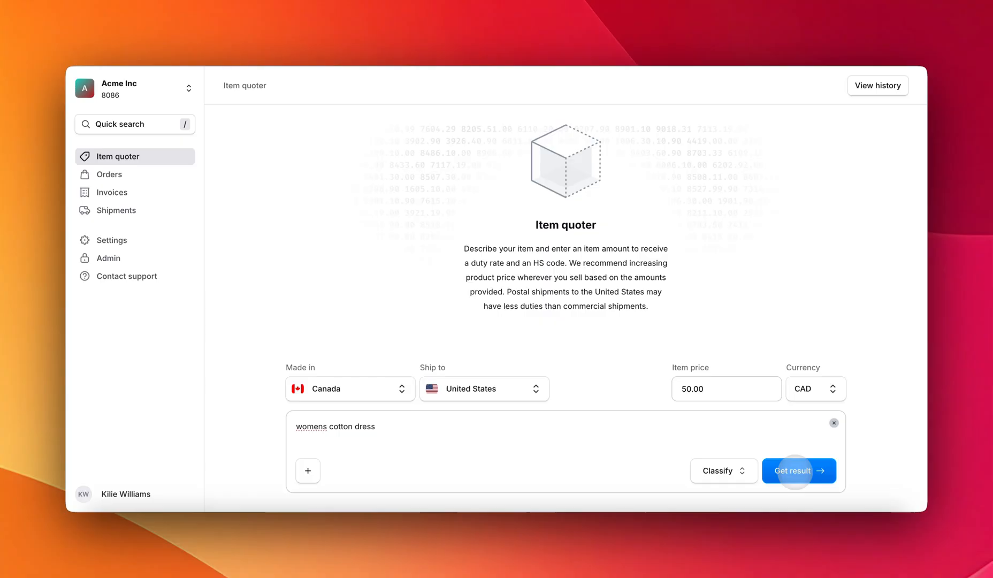
# Retrieve the dress quote: HS code 6104.42.0010, 17.50 CAD postal and 23.25 CAD commercial duties.
pyautogui.click(798, 469)
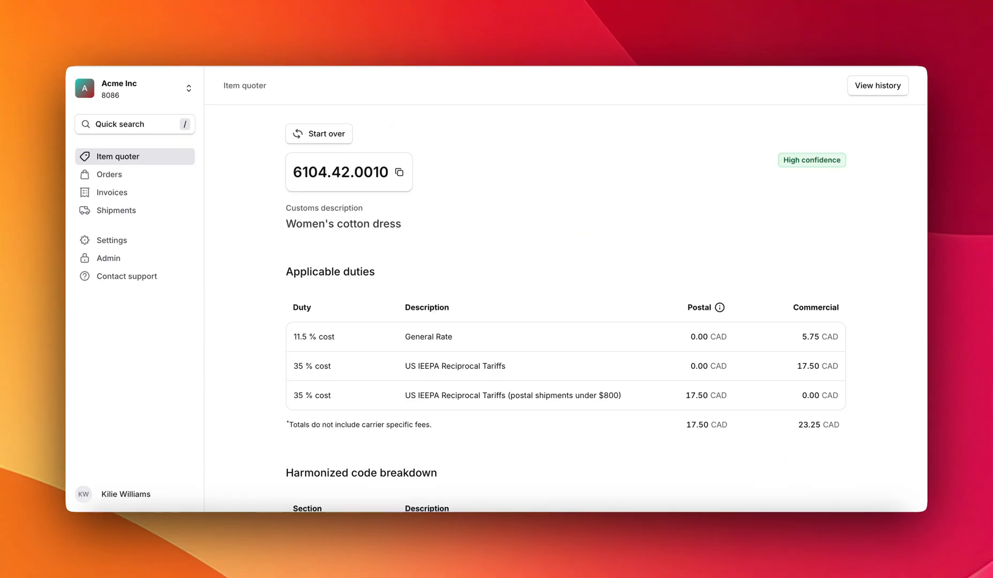
pyautogui.click(399, 171)
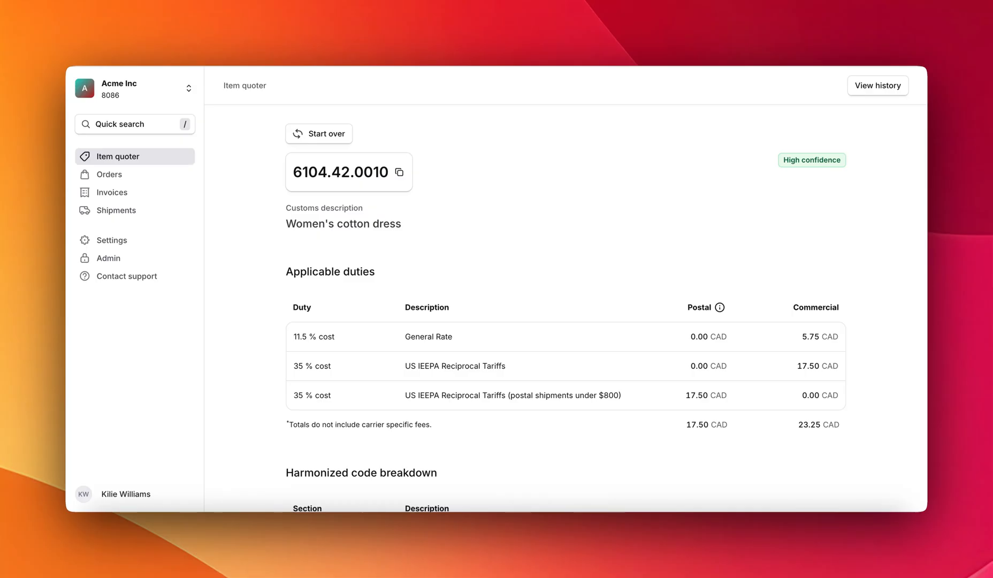
pyautogui.click(399, 171)
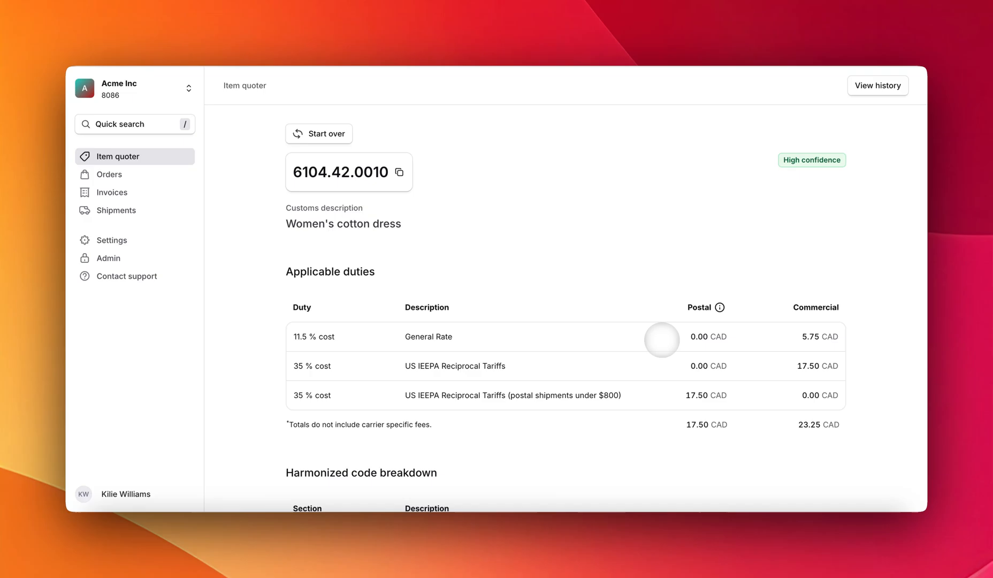
pyautogui.moveTo(661, 339)
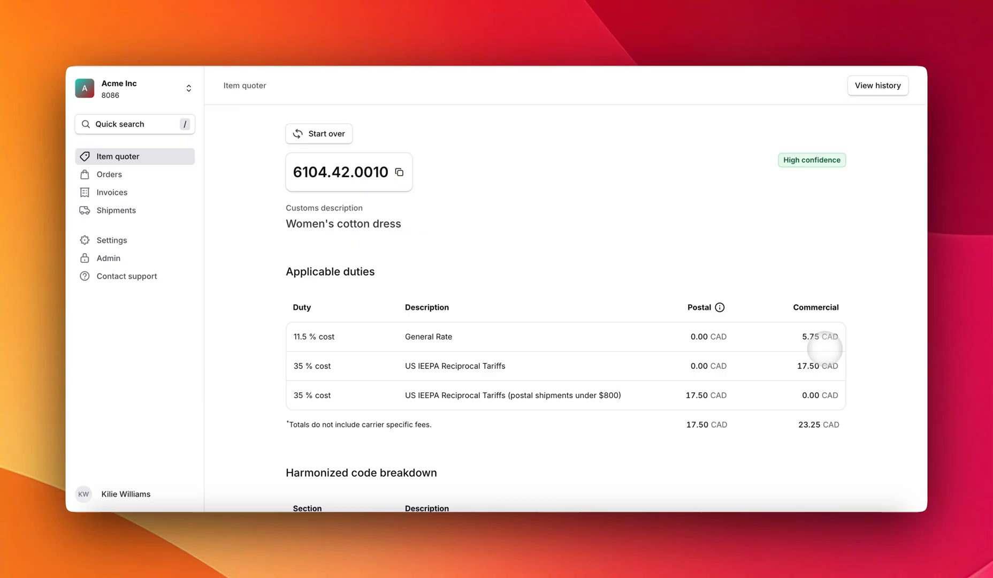
pyautogui.moveTo(763, 442)
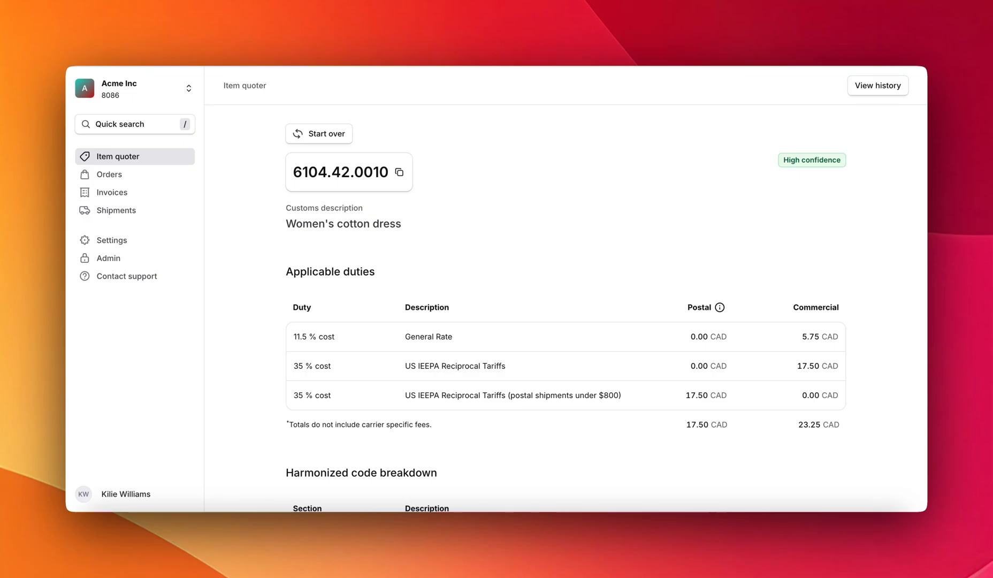
# Start over with a leather bag made in China priced at 100.00 CAD.
pyautogui.click(318, 134)
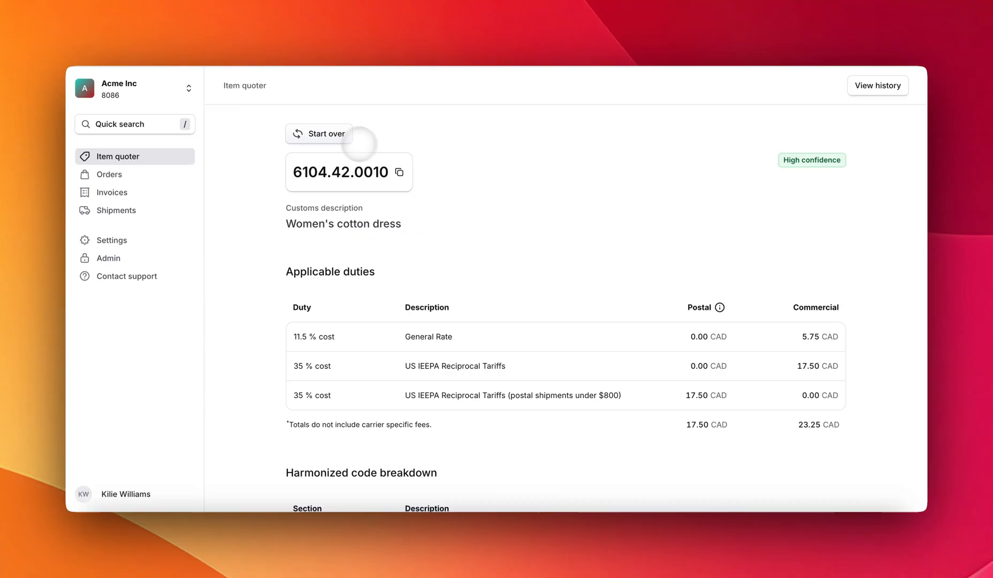
pyautogui.click(319, 134)
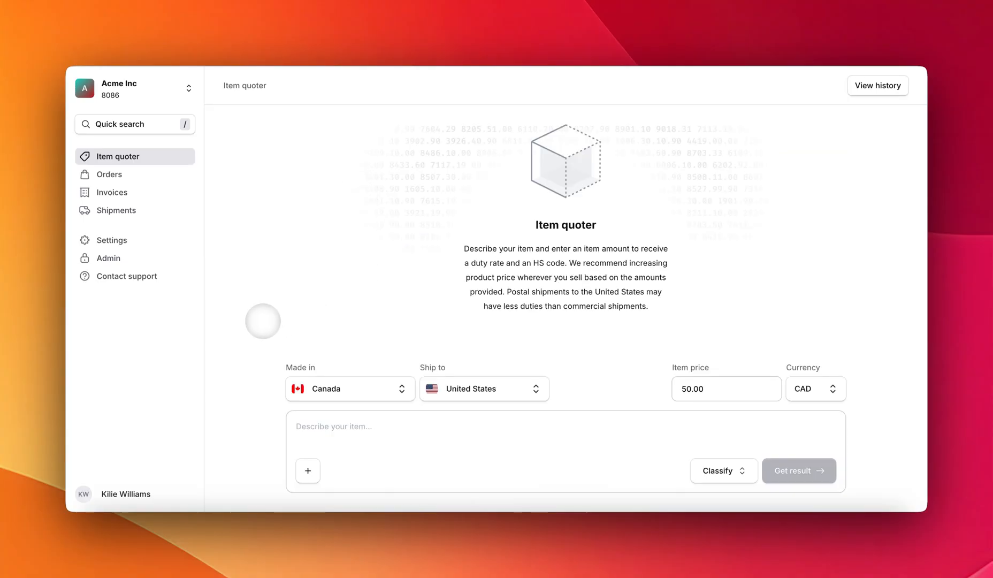
pyautogui.moveTo(346, 387)
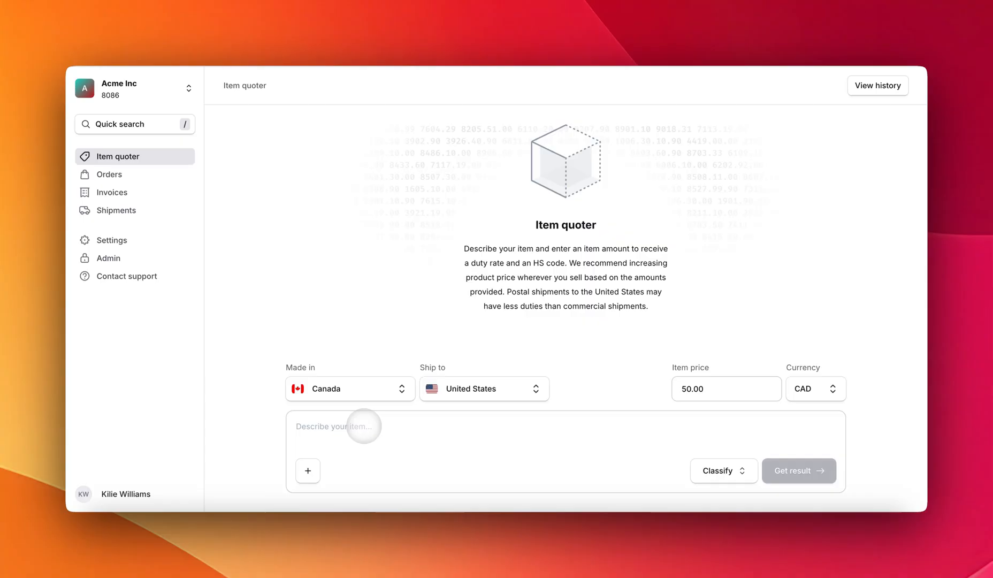
pyautogui.click(350, 388)
pyautogui.write('100')
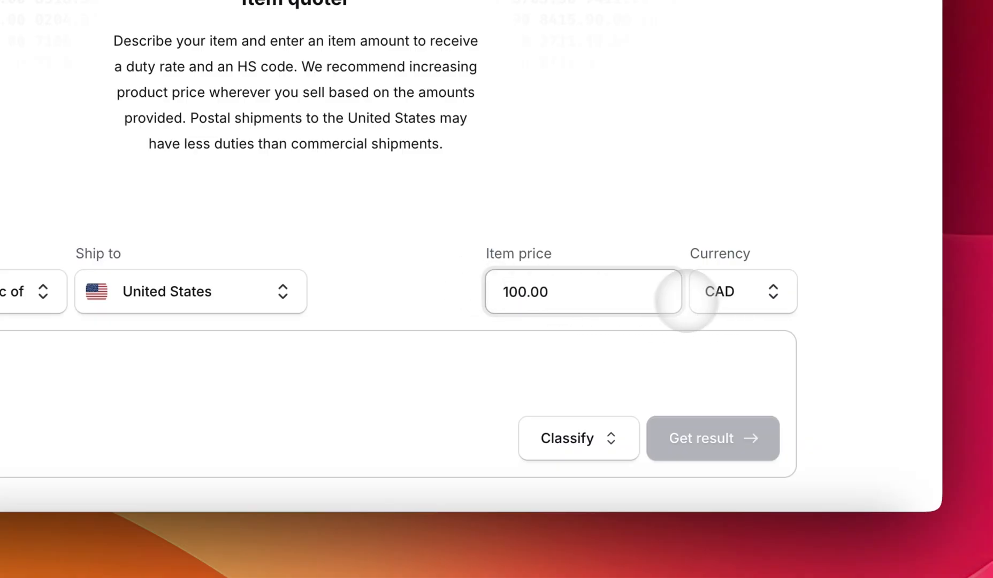
pyautogui.hscroll(-3)
pyautogui.write('leather bag')
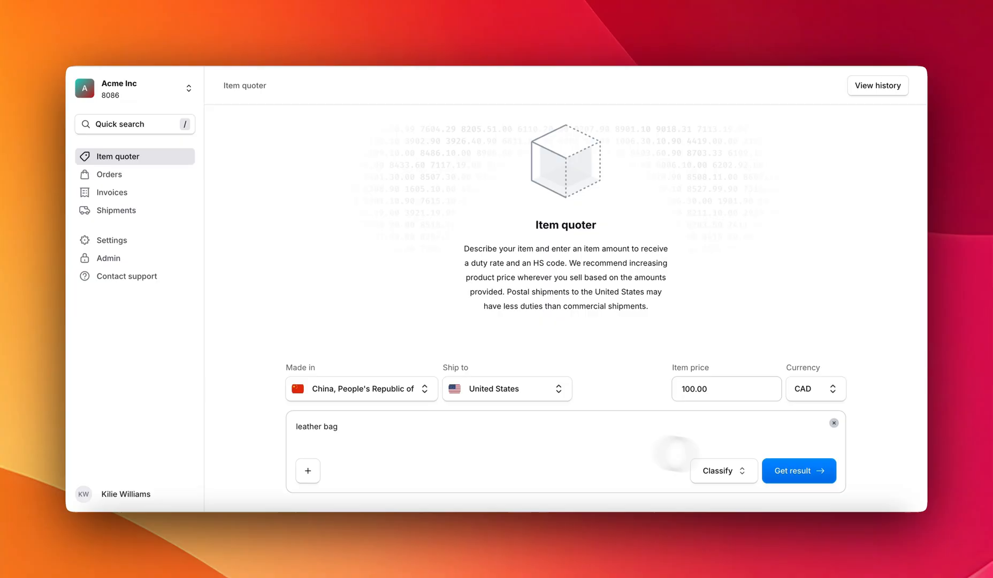
# Retrieve the bag quote: HS code 4202.91.9030, 30.00 CAD postal and 59.50 CAD commercial totals.
pyautogui.click(797, 469)
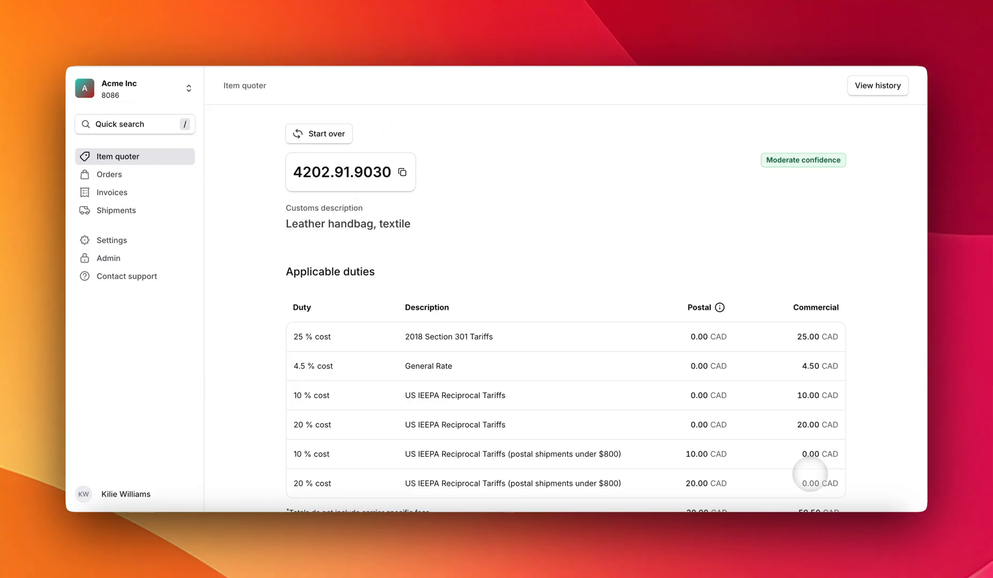
pyautogui.moveTo(646, 288)
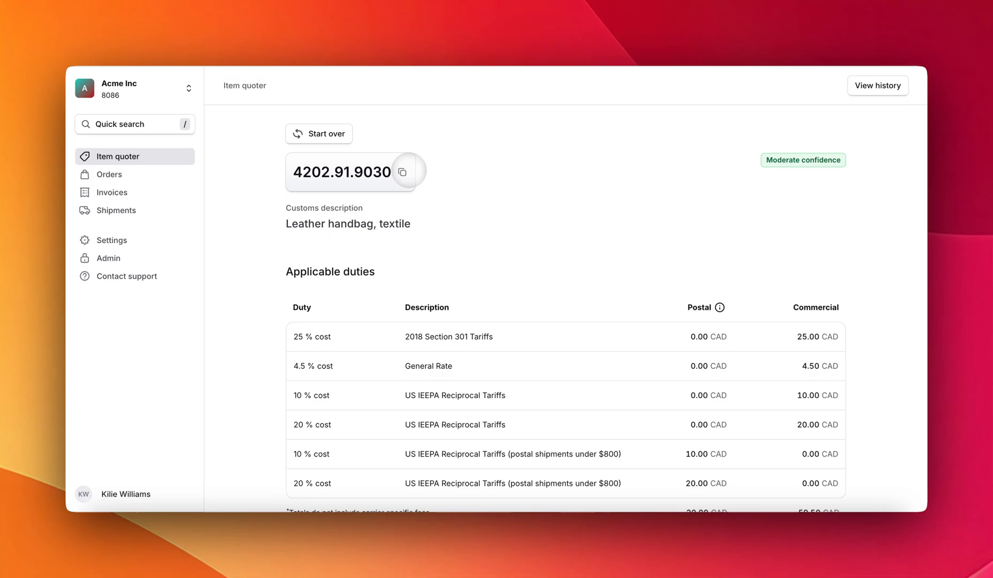
pyautogui.moveTo(722, 365)
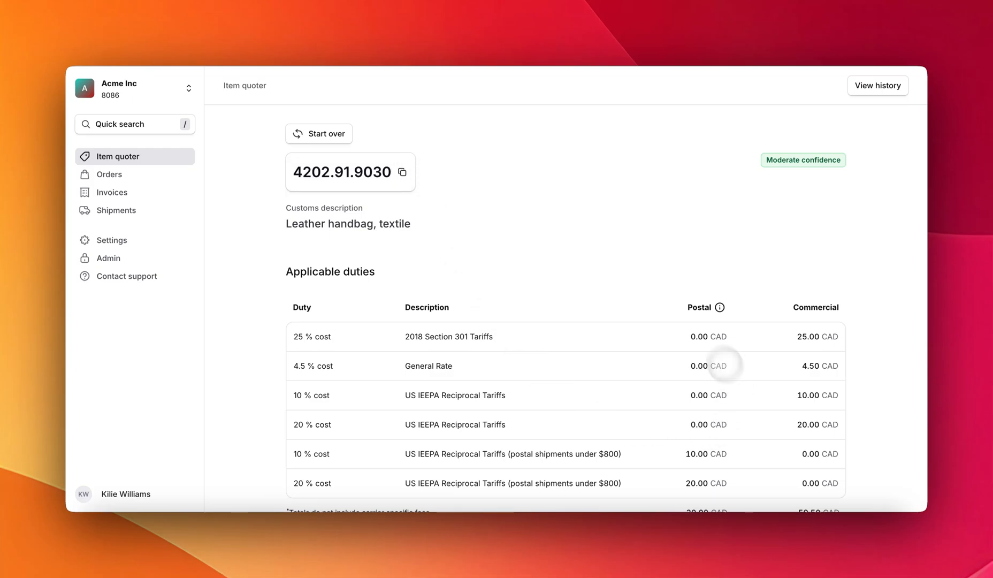
pyautogui.moveTo(566, 384)
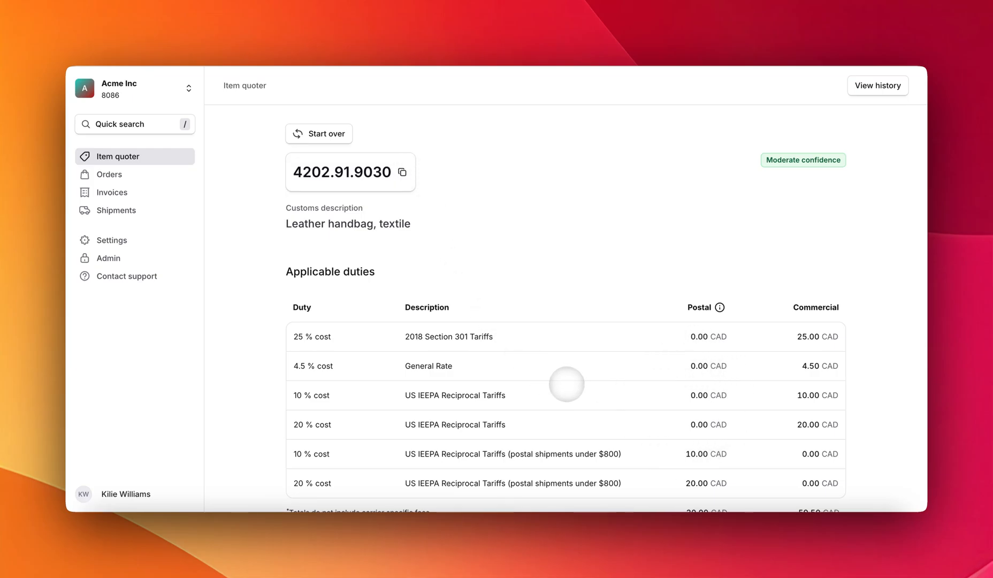
pyautogui.scroll(-3)
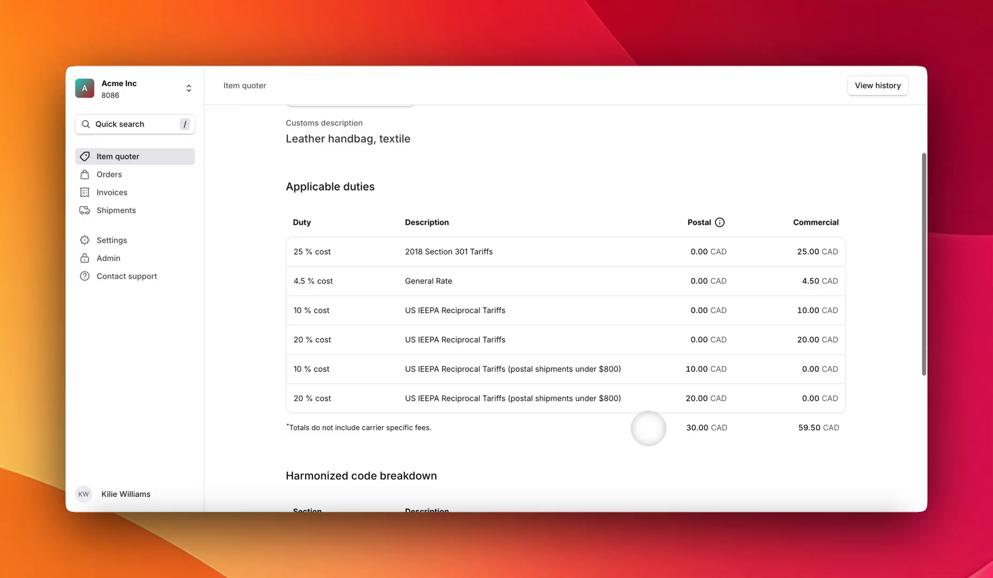
pyautogui.scroll(3)
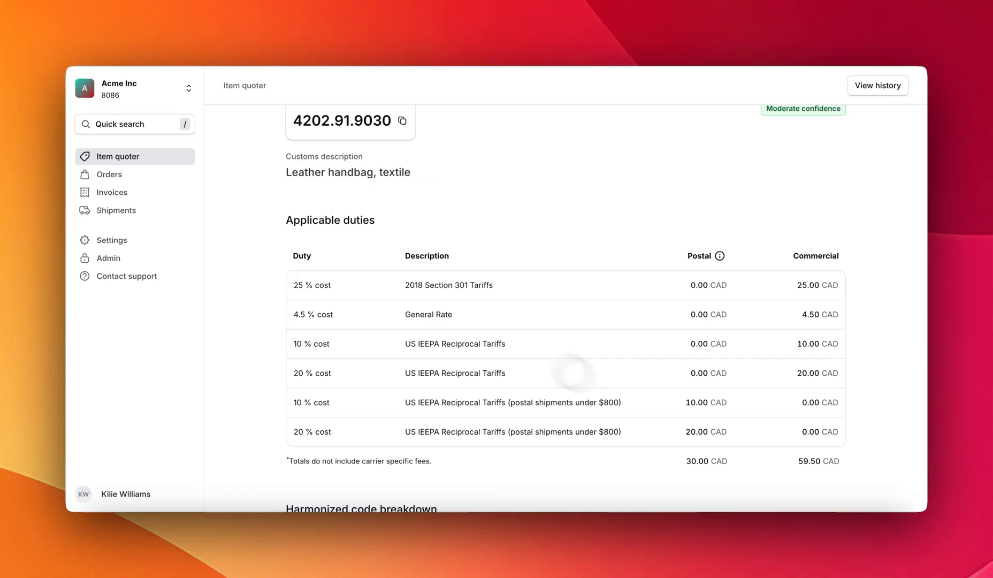
pyautogui.moveTo(127, 276)
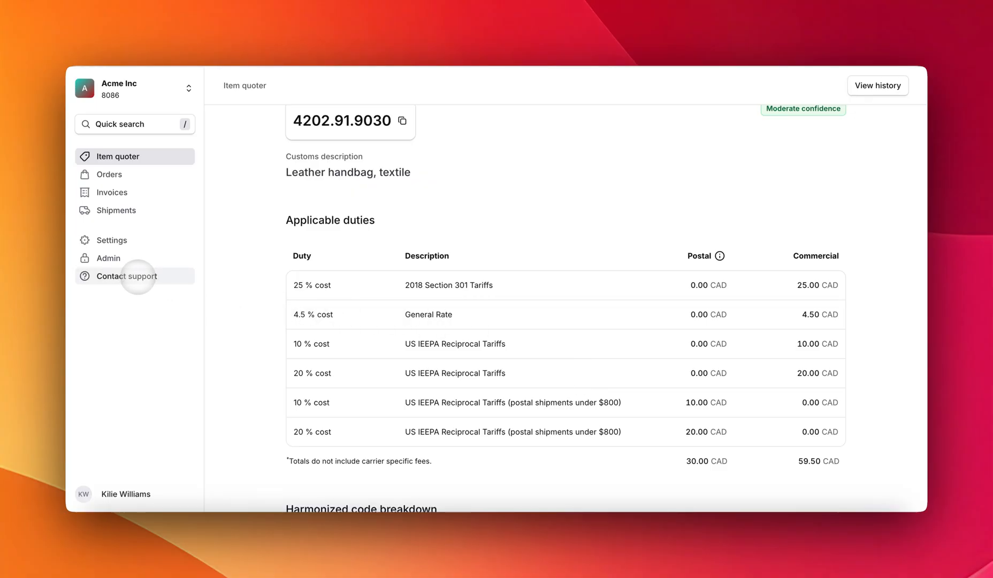